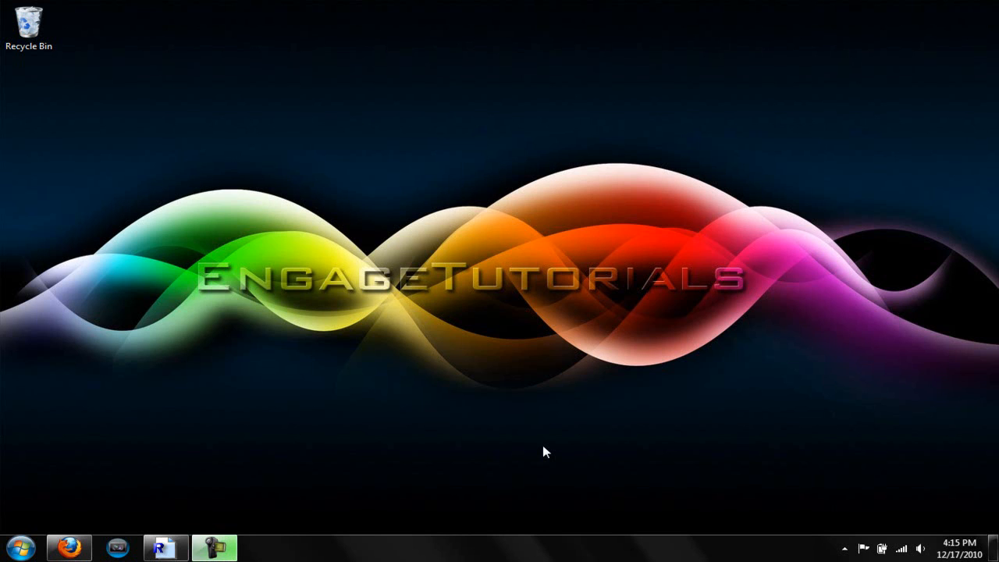
{"action": "mouse_move", "coordinate": [468, 448]}
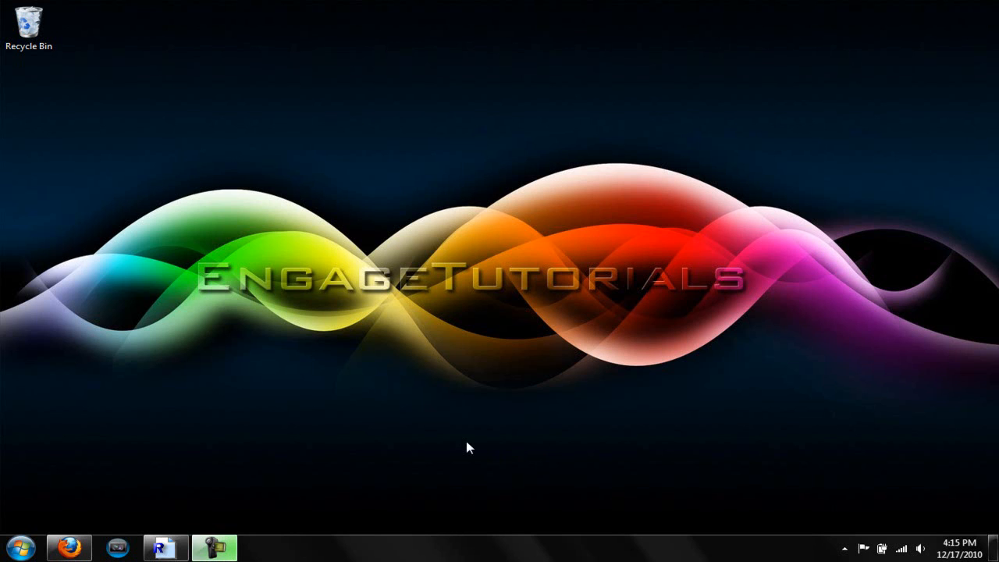
{"action": "mouse_move", "coordinate": [378, 448]}
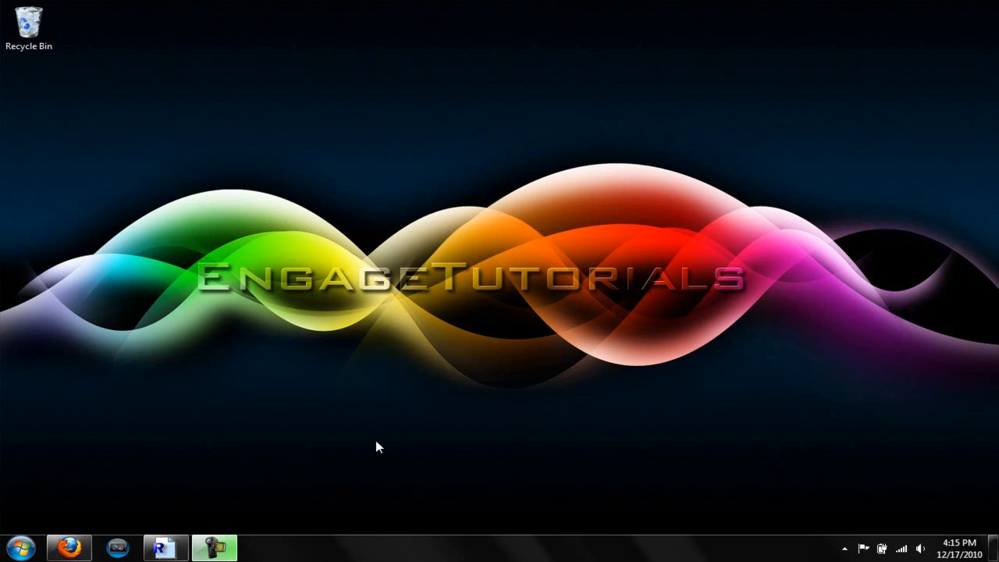
{"action": "mouse_move", "coordinate": [227, 509]}
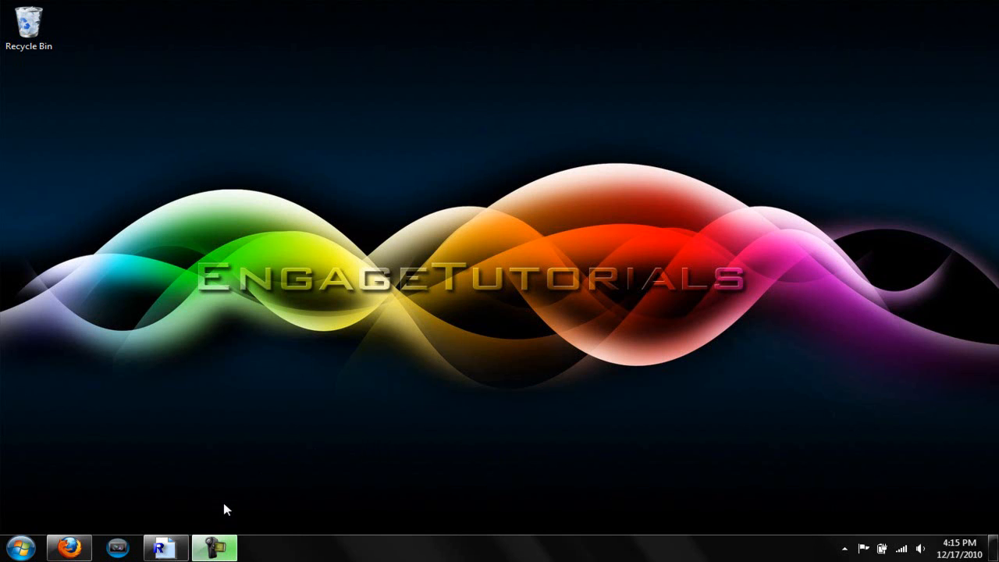
{"action": "mouse_move", "coordinate": [72, 544]}
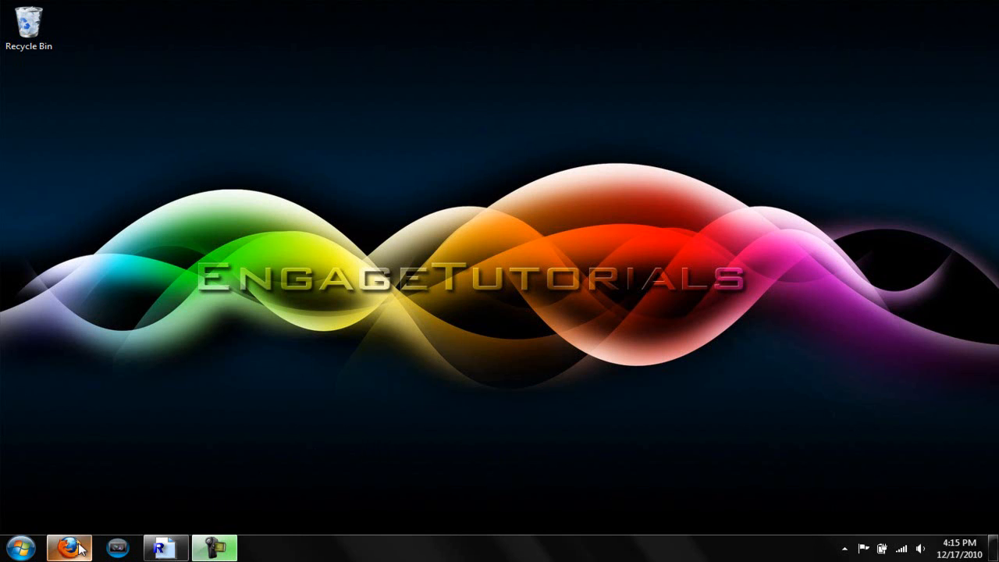
Step: Download the Mac OS X Cursors Easy Installer from the 46palermo post and save it to the desktop
{"action": "left_click", "coordinate": [70, 542]}
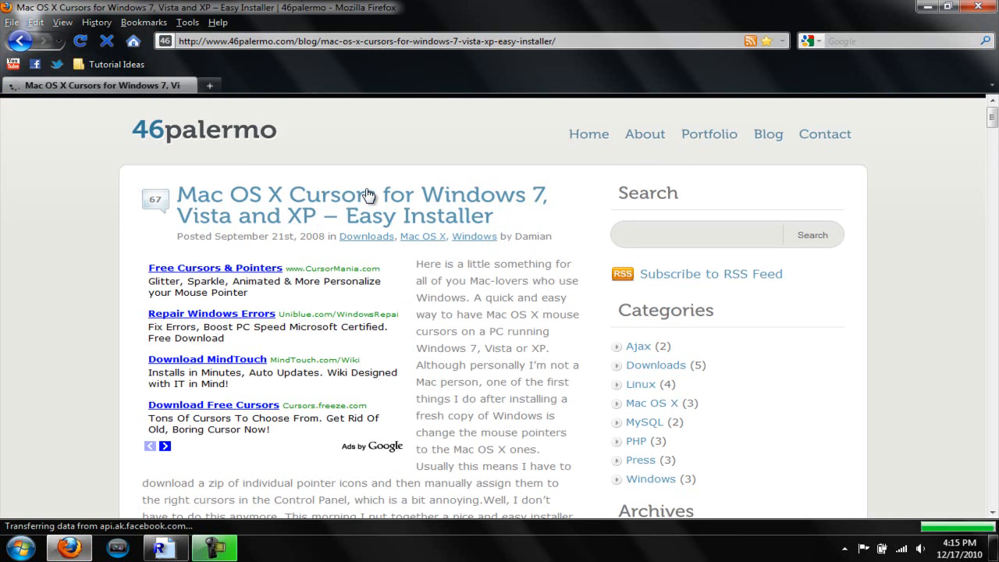
{"action": "scroll", "scroll_direction": "down", "scroll_amount": 3}
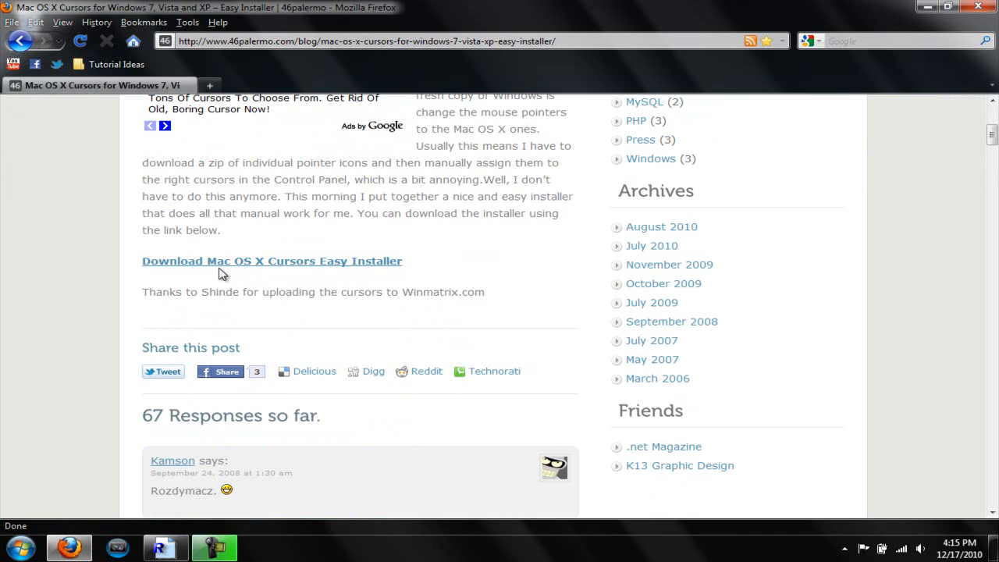
{"action": "mouse_move", "coordinate": [222, 271]}
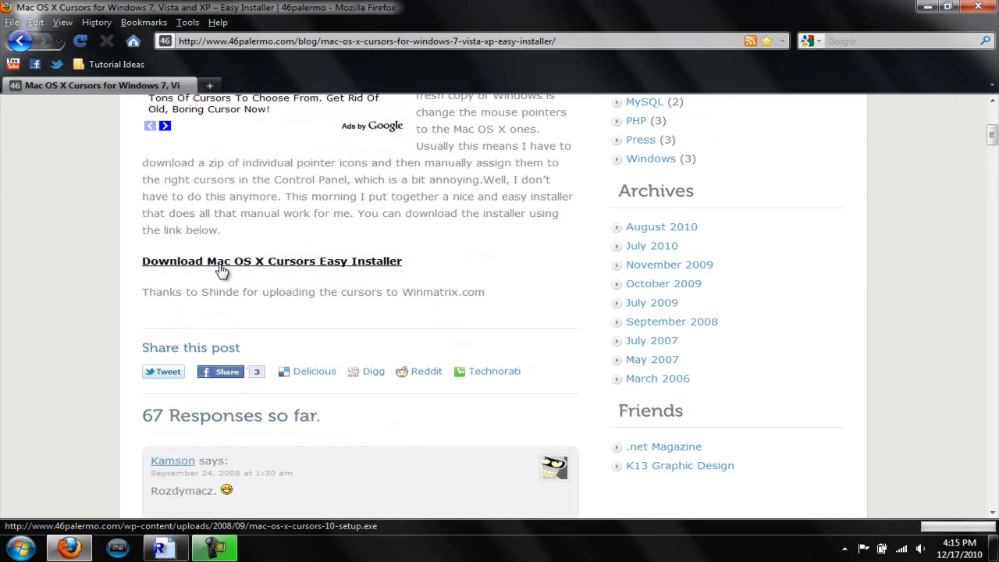
{"action": "left_click", "coordinate": [272, 261]}
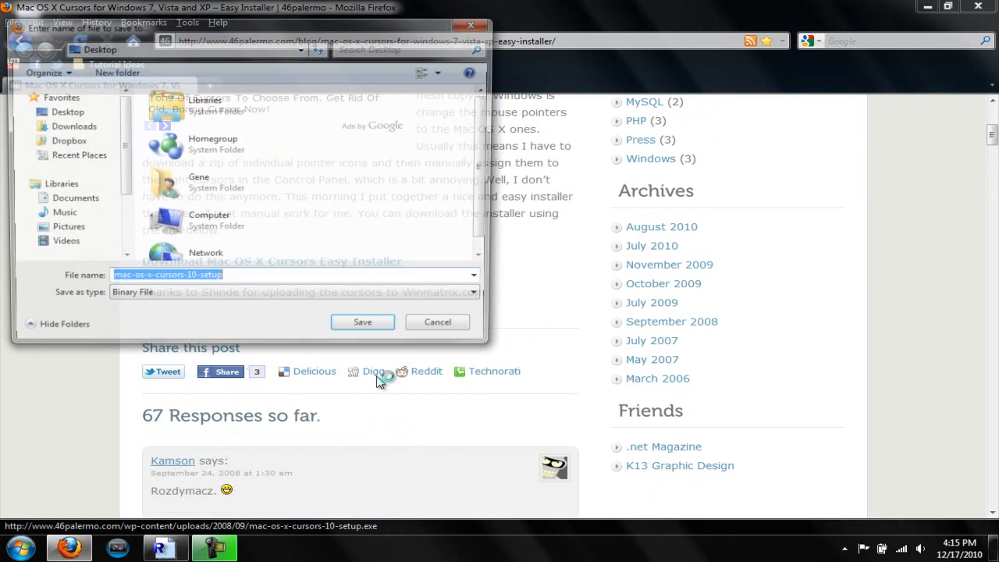
{"action": "left_click", "coordinate": [362, 321]}
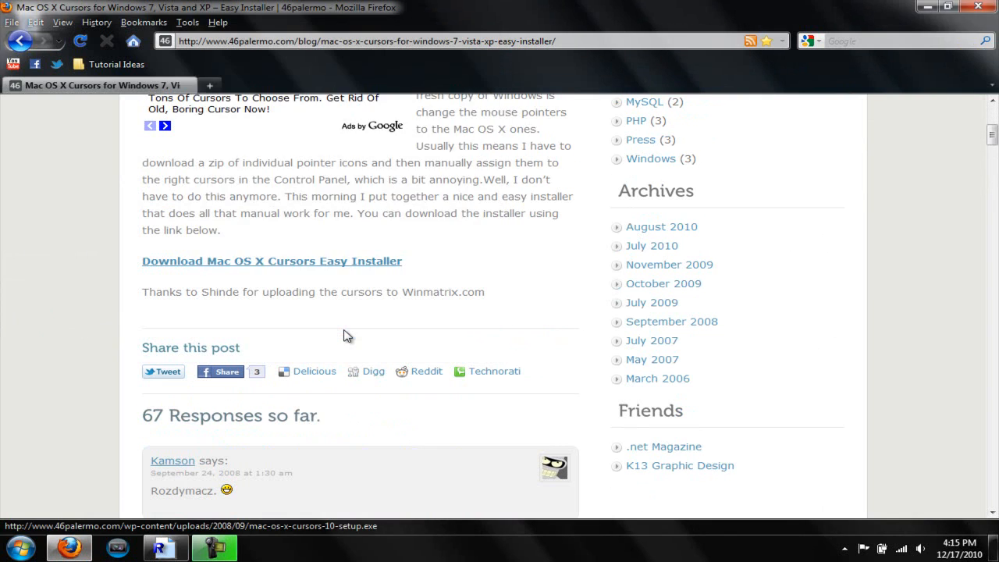
{"action": "left_click", "coordinate": [272, 261]}
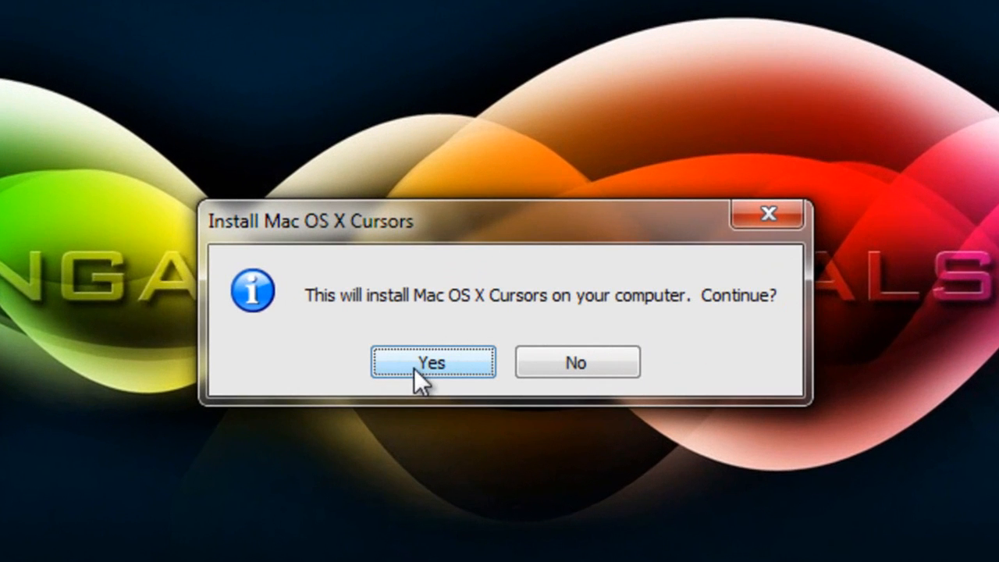
{"action": "mouse_move", "coordinate": [367, 328]}
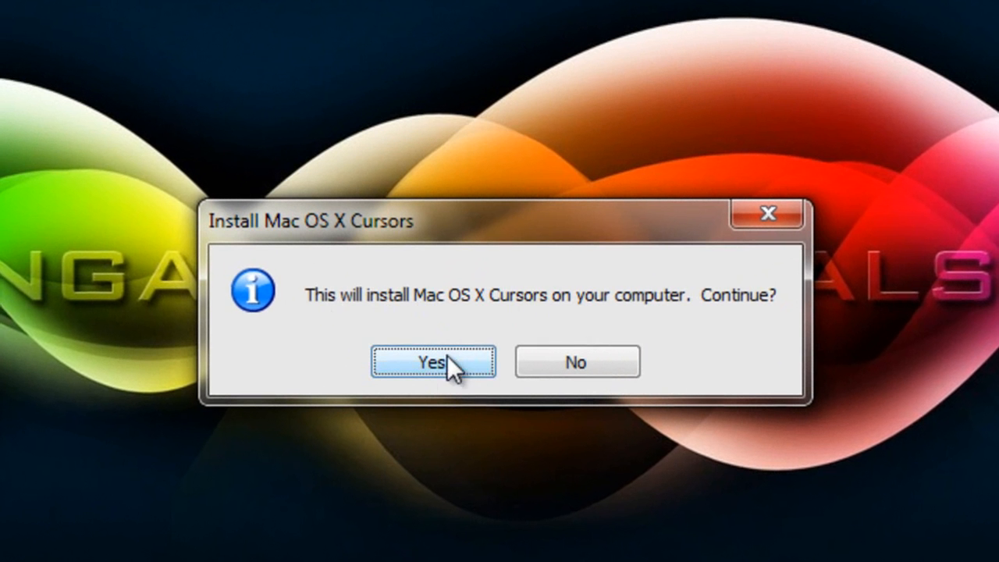
Step: Confirm Yes in the 'Install Mac OS X Cursors' prompt and let the wizard install
{"action": "left_click", "coordinate": [434, 362]}
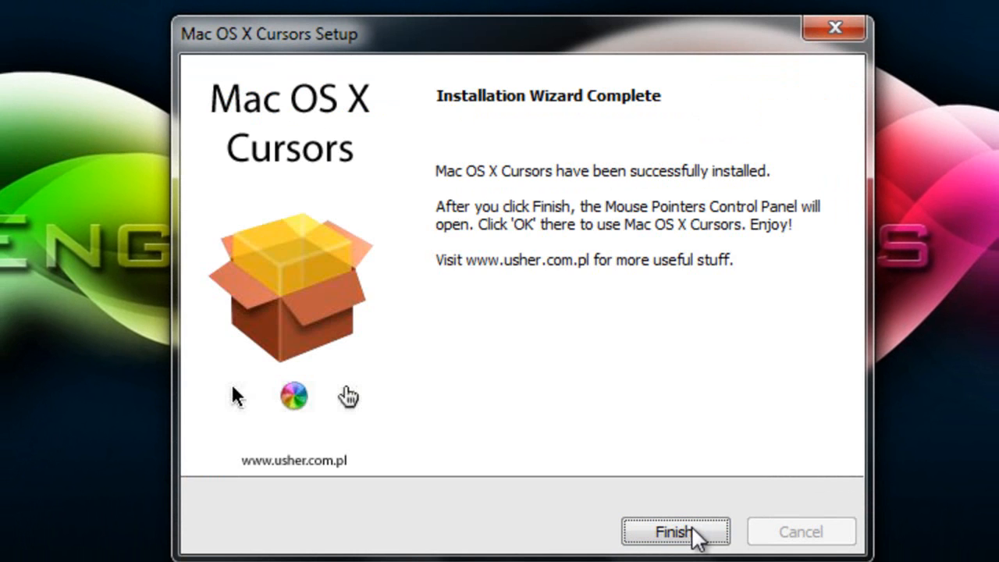
Step: Finish the setup wizard and return to the desktop holding the installer file
{"action": "left_click", "coordinate": [675, 530]}
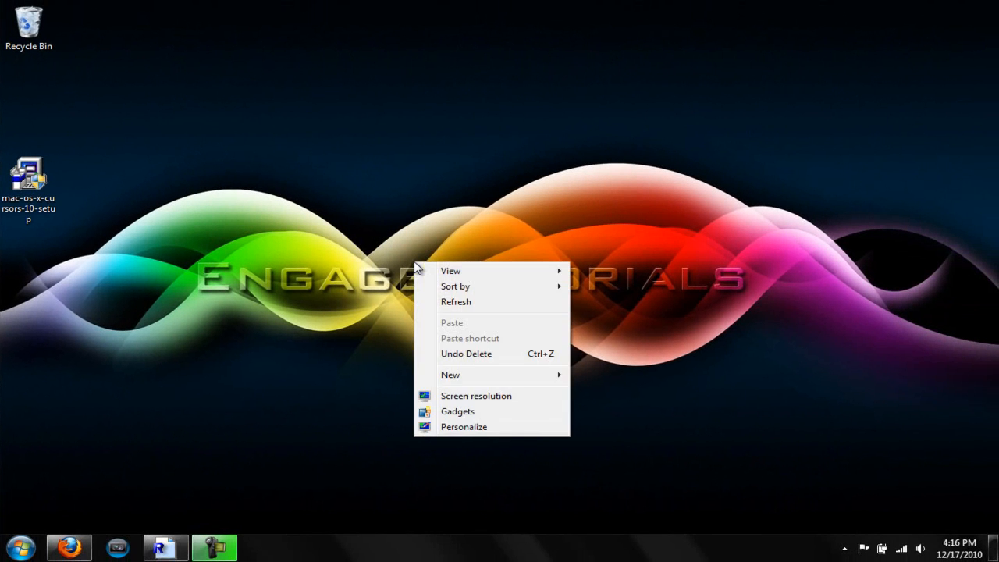
{"action": "left_click", "coordinate": [281, 290]}
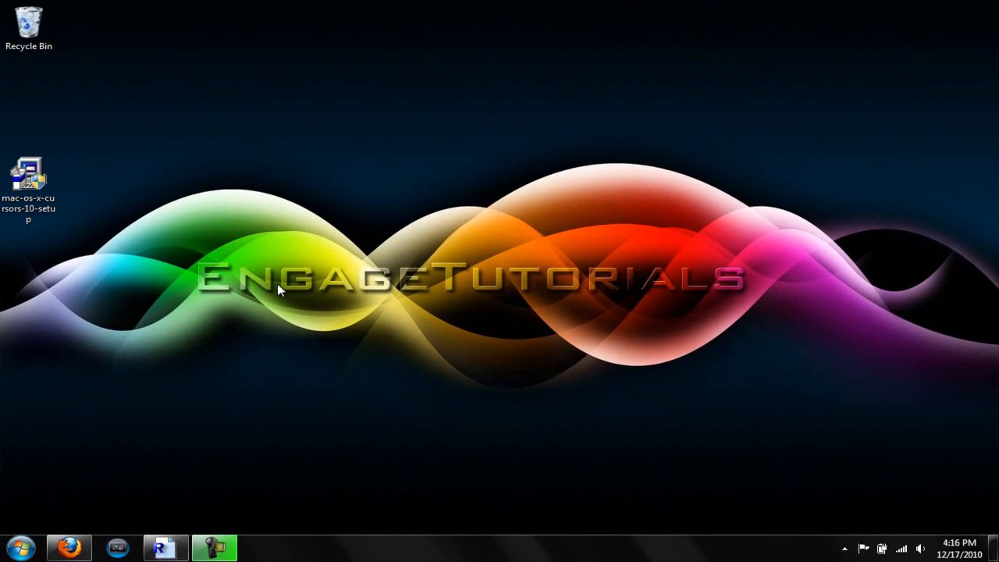
{"action": "mouse_move", "coordinate": [209, 303]}
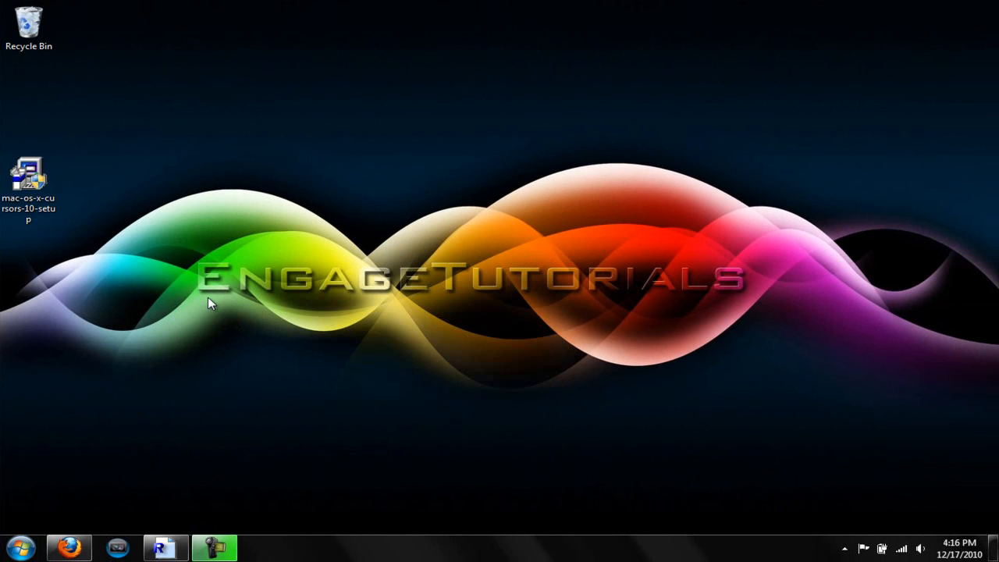